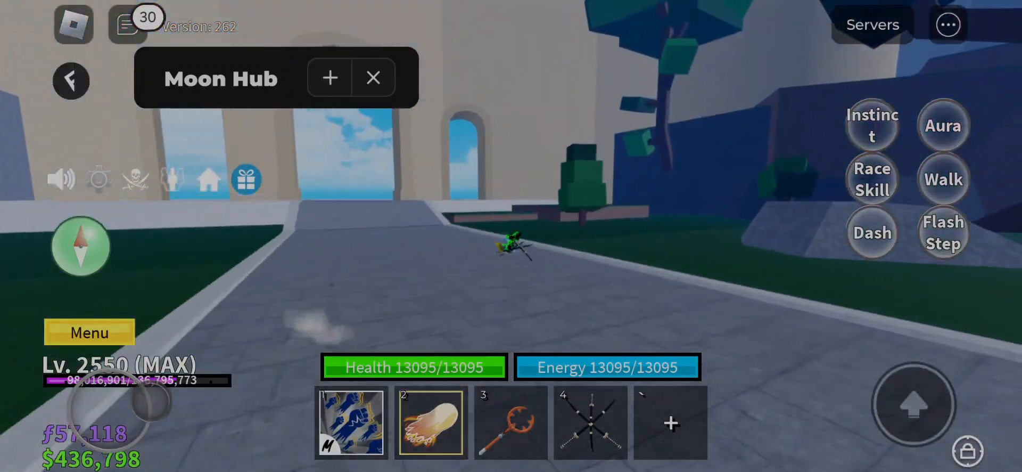
Expand, collapse and re-expand the Moon Hub script menu
left_click(329, 77)
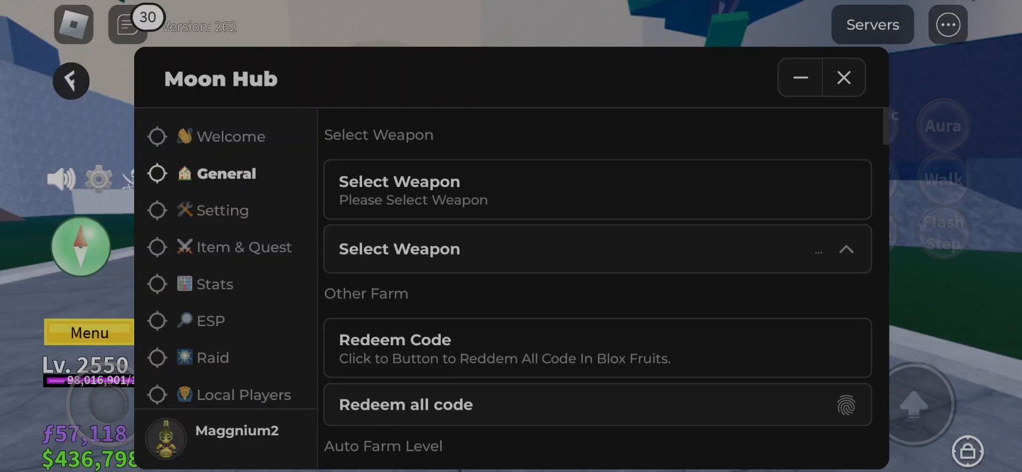
left_click(798, 78)
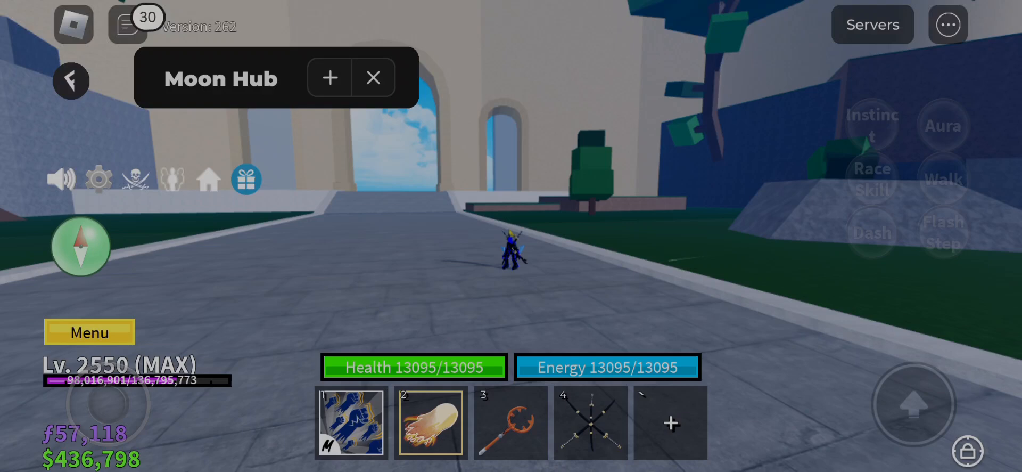
left_click(329, 78)
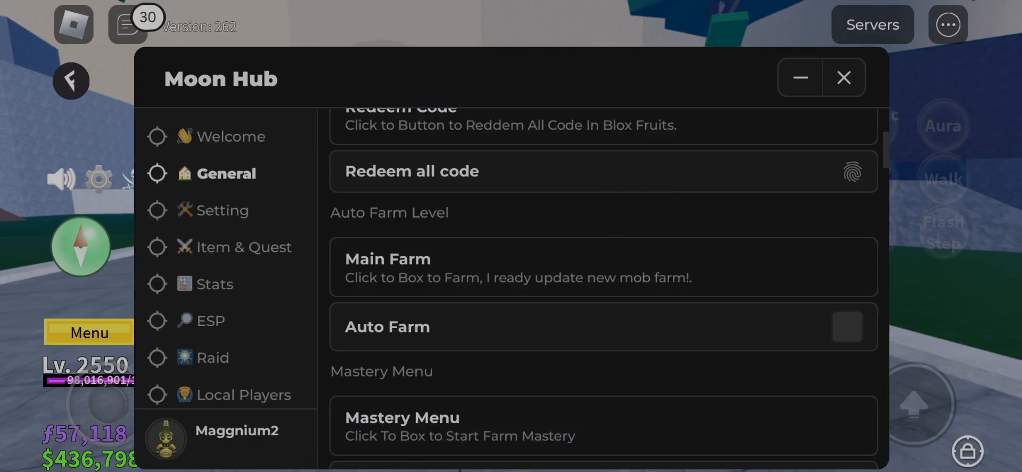
Scroll the General tab down to the Bone Menu and enable Auto Farm Bone
scroll("down", 3)
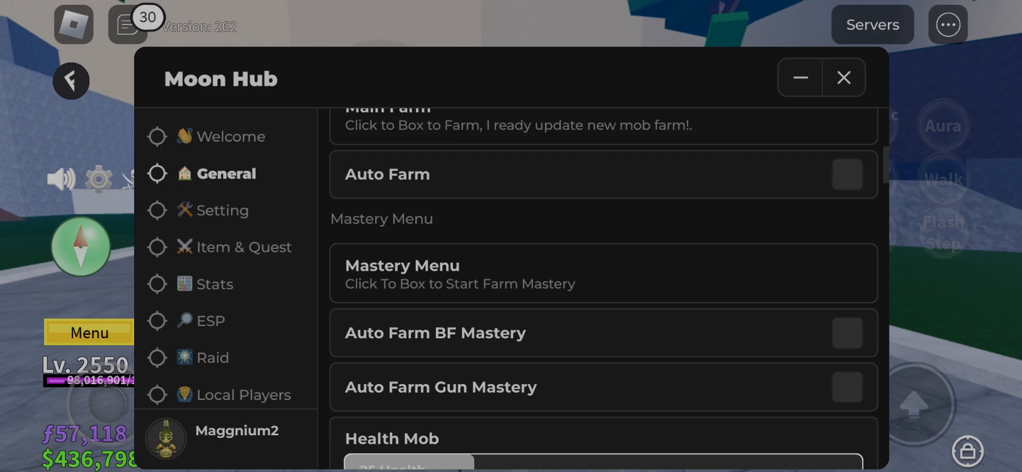
scroll("down", 3)
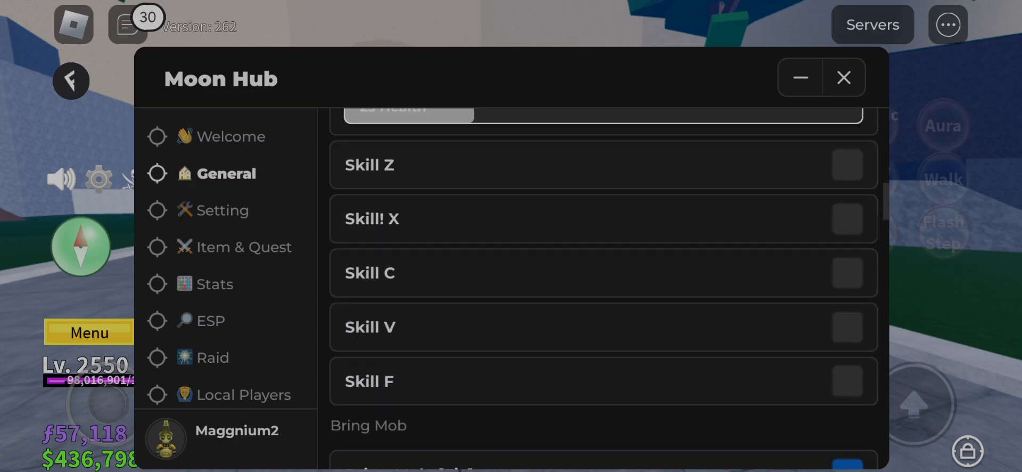
scroll("down", 3)
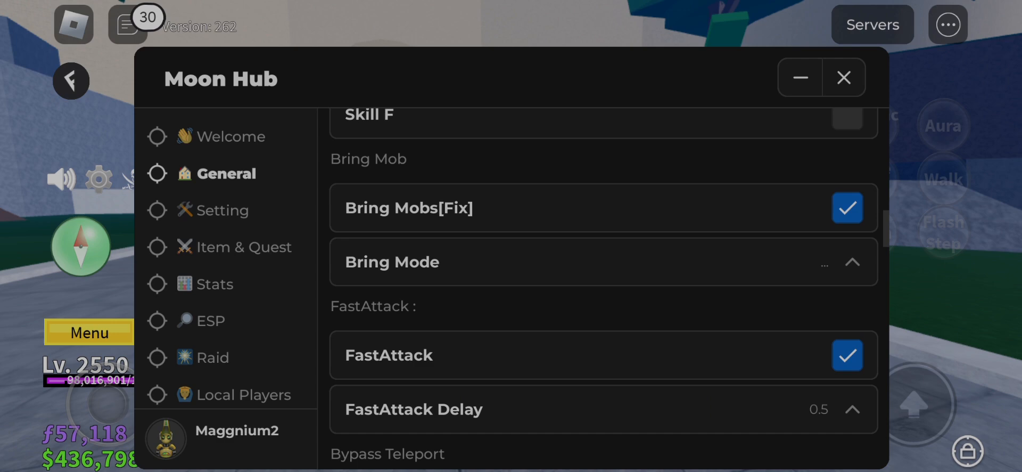
scroll("down", 3)
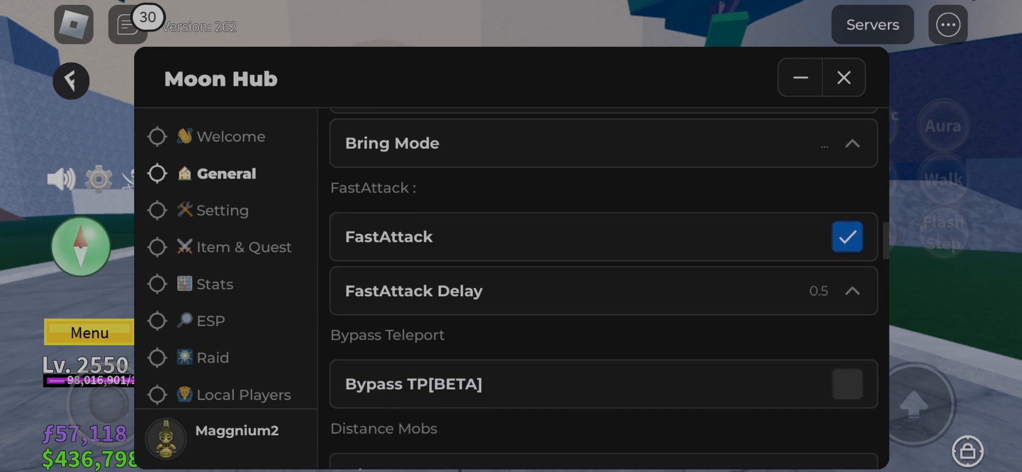
scroll("down", 3)
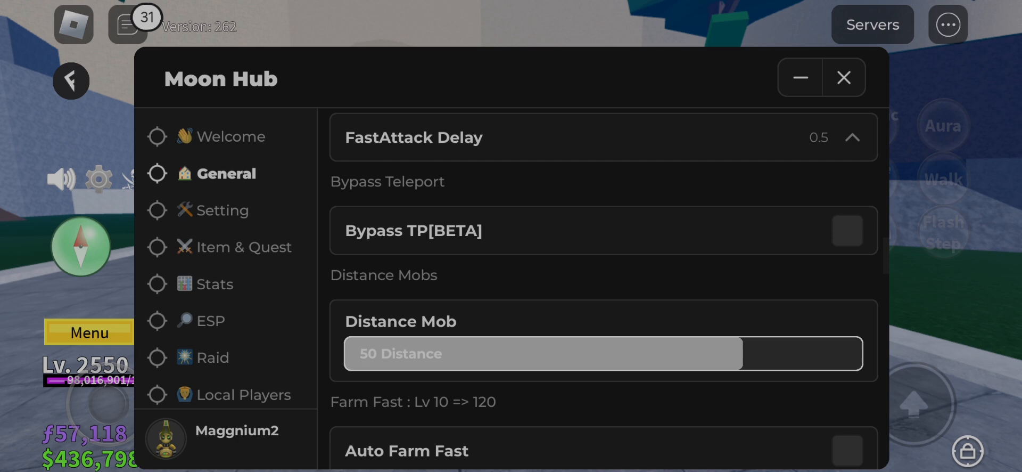
scroll("down", 3)
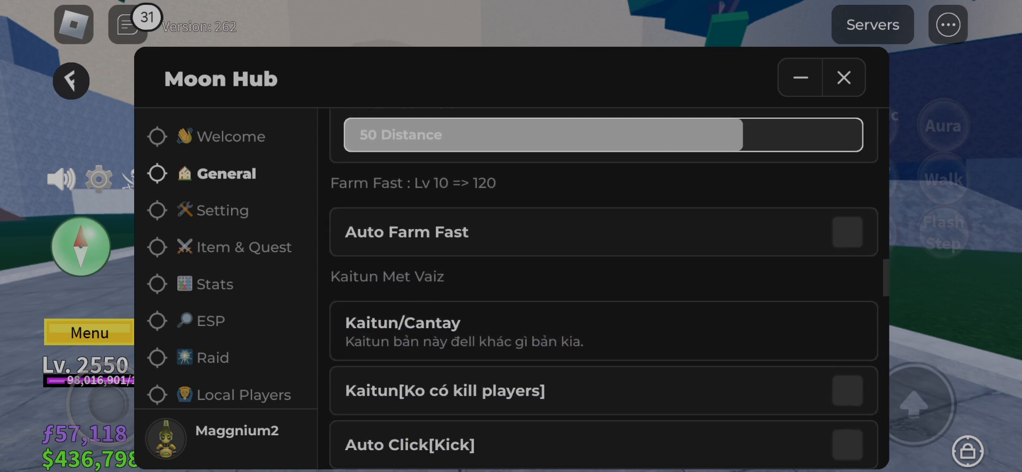
scroll("down", 3)
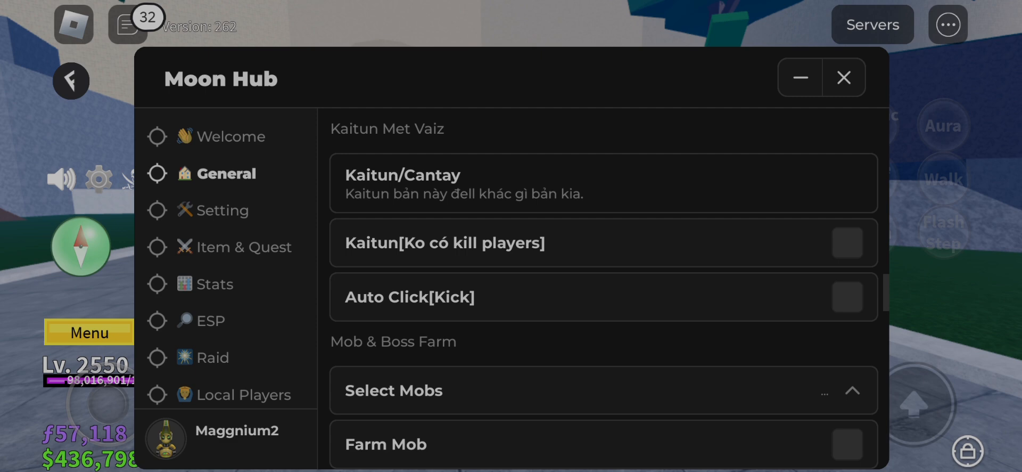
scroll("down", 3)
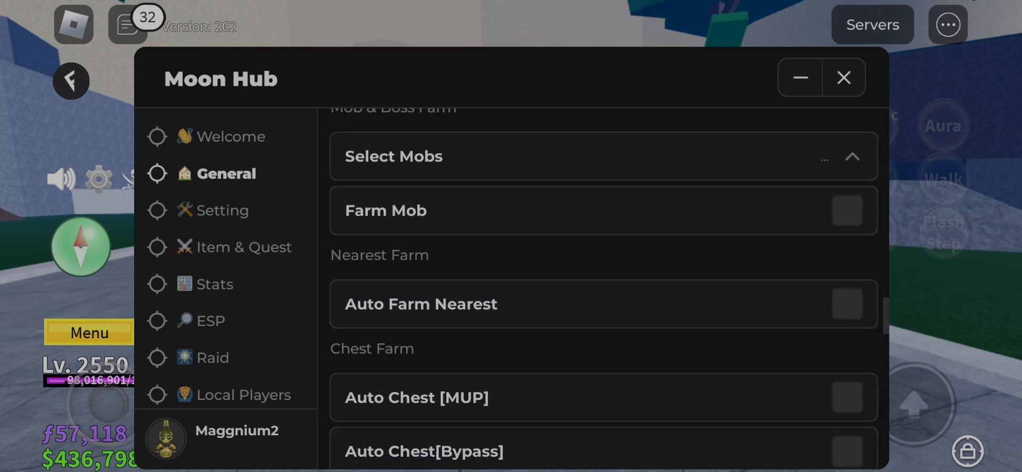
scroll("down", 3)
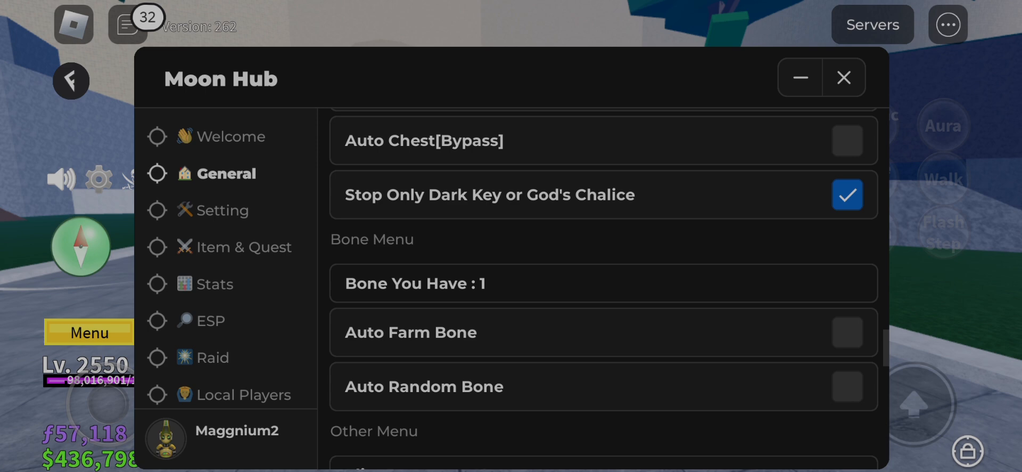
scroll("down", 3)
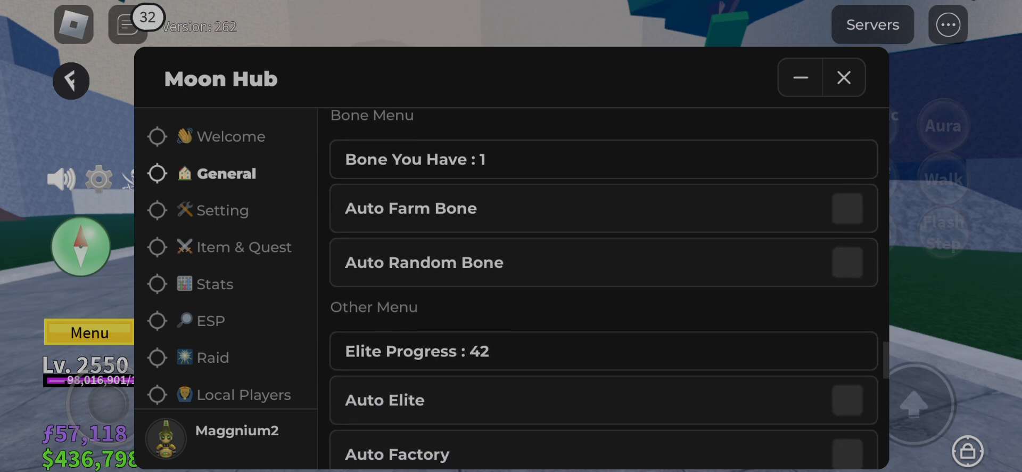
left_click(847, 207)
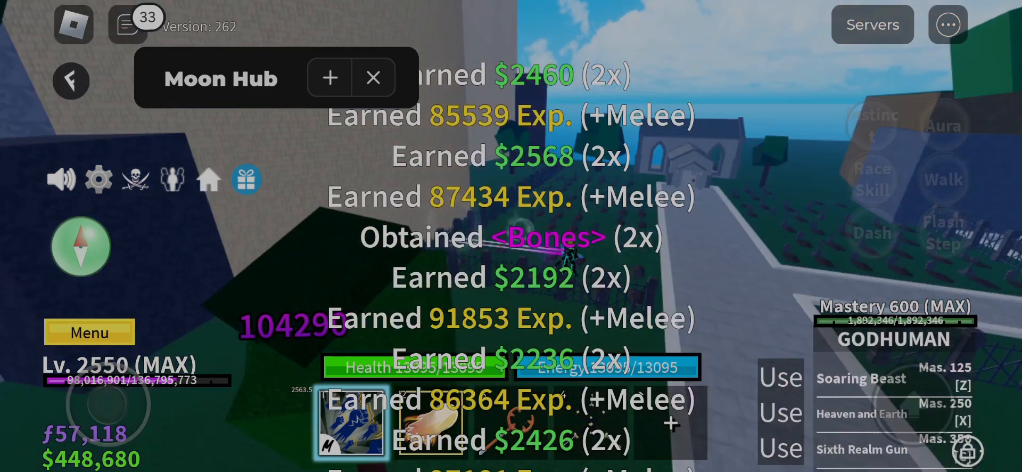
Reopen Moon Hub and untick Auto Farm Bone after collecting 5 bones
left_click(328, 78)
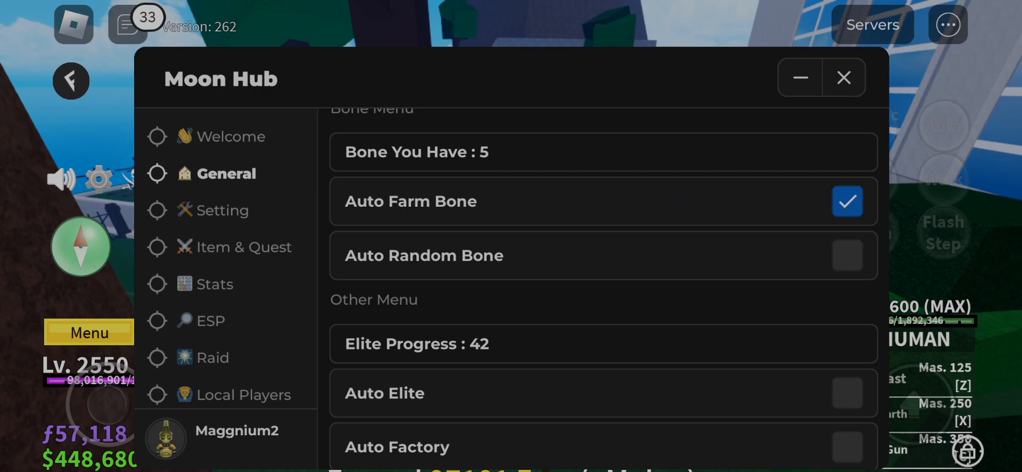
left_click(848, 201)
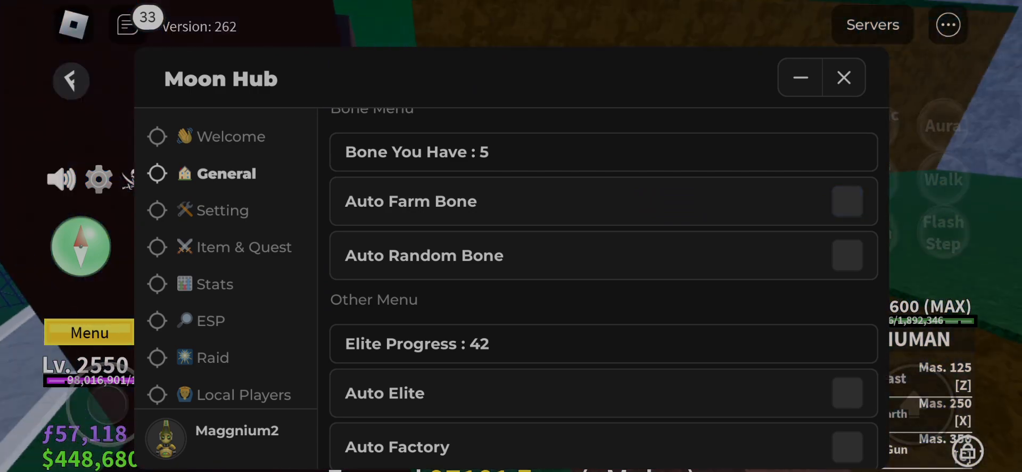